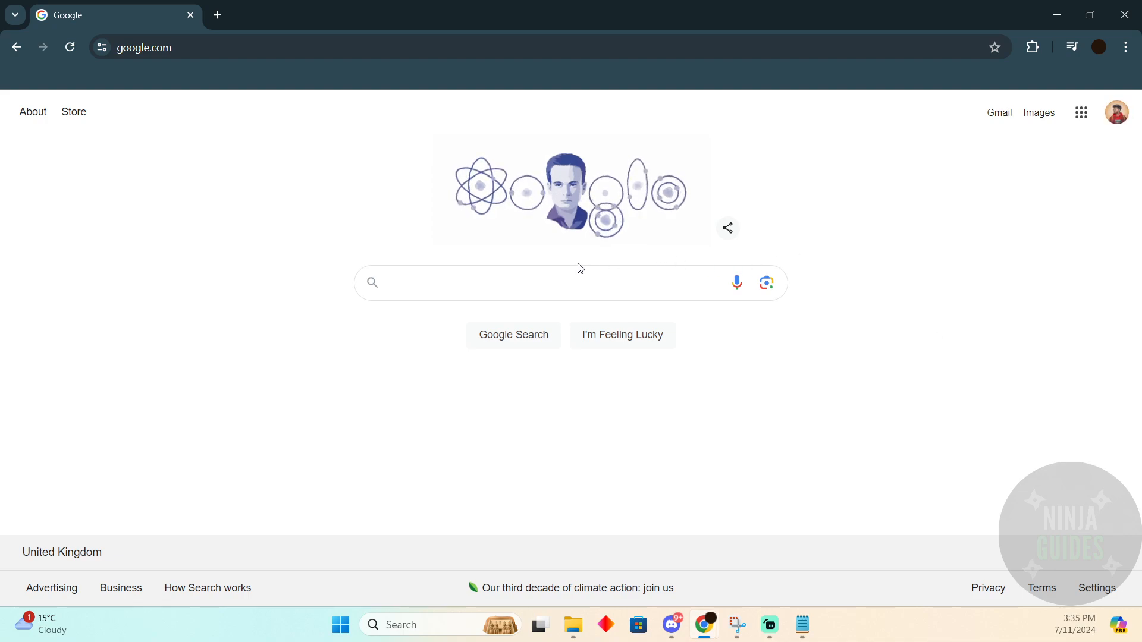
Search Google for 'websim ai' and open the websim.ai result.
left_click(565, 283)
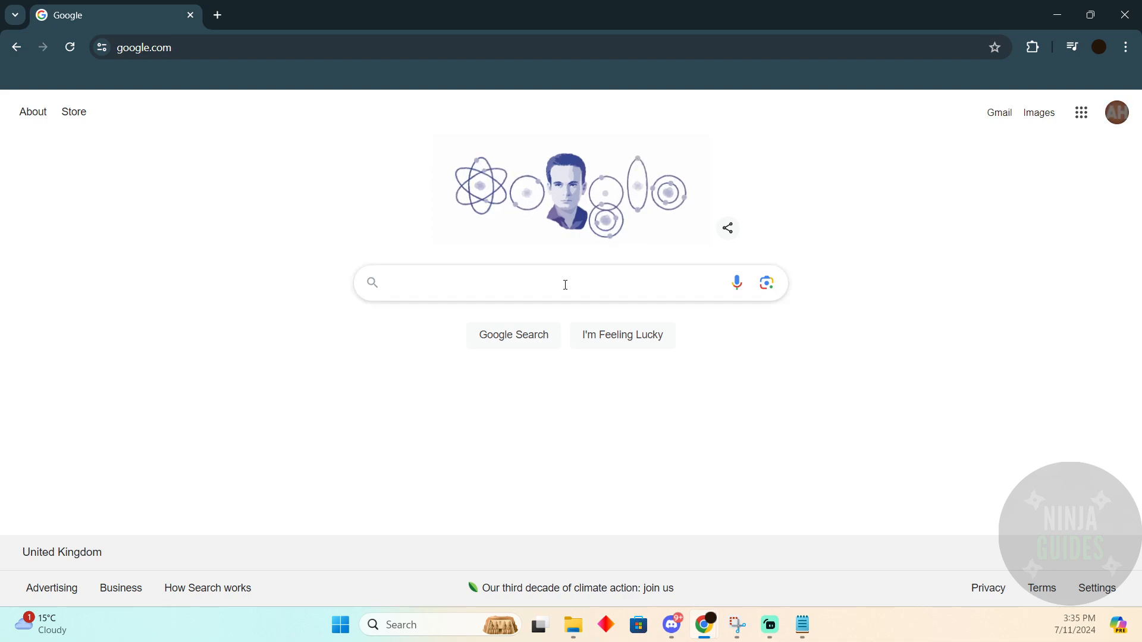
type("websim ai")
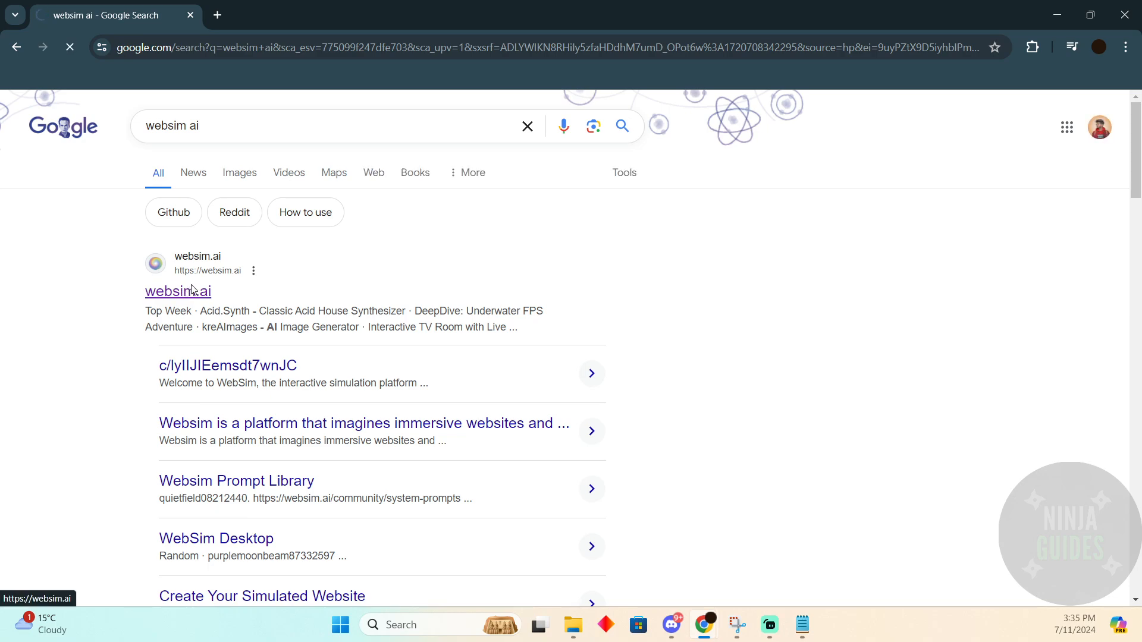
left_click(178, 291)
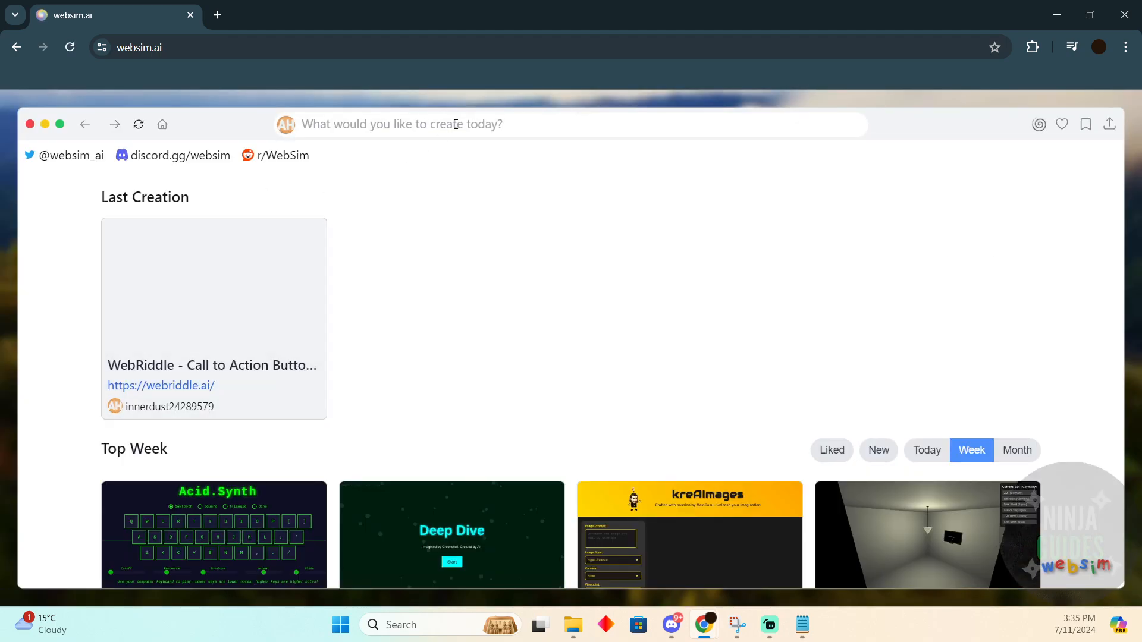
left_click(454, 124)
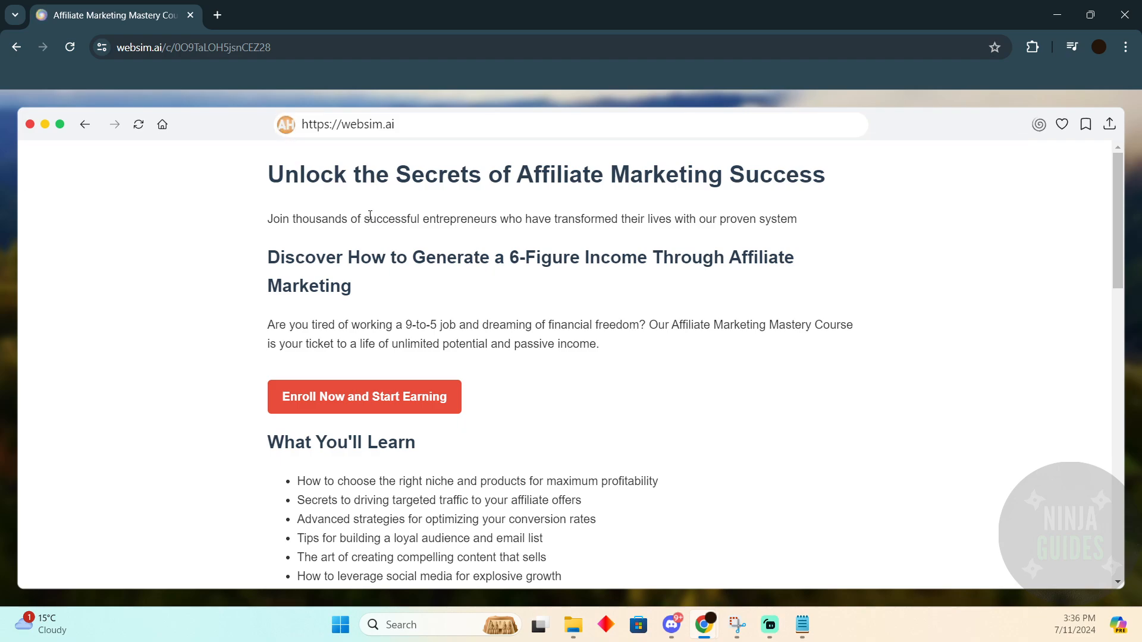
mouse_move(456, 354)
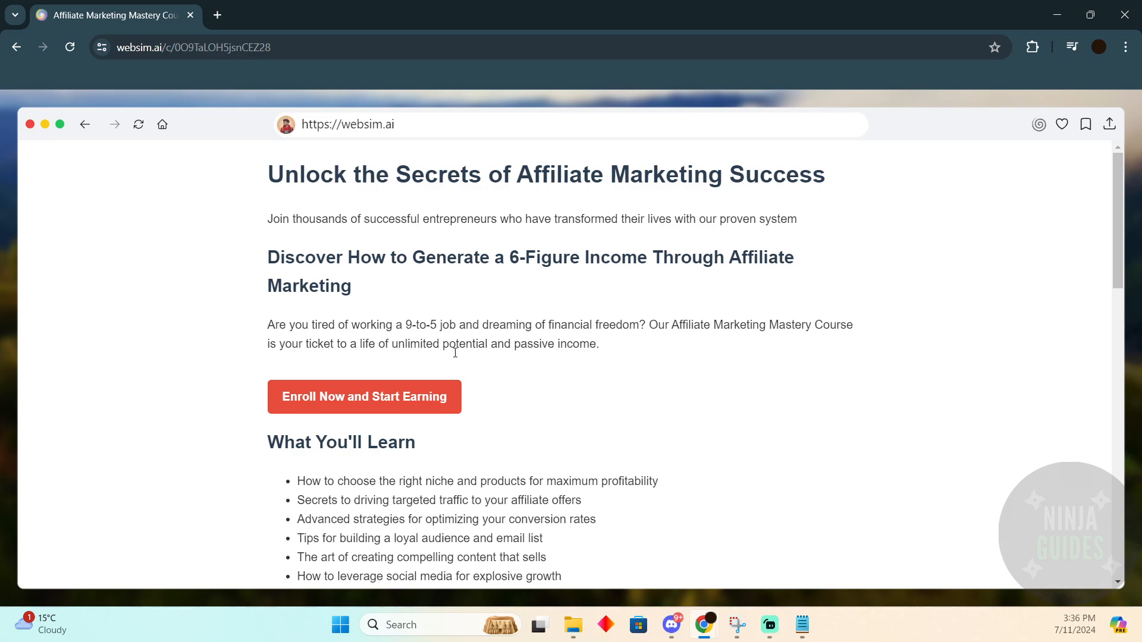
scroll("down", 3)
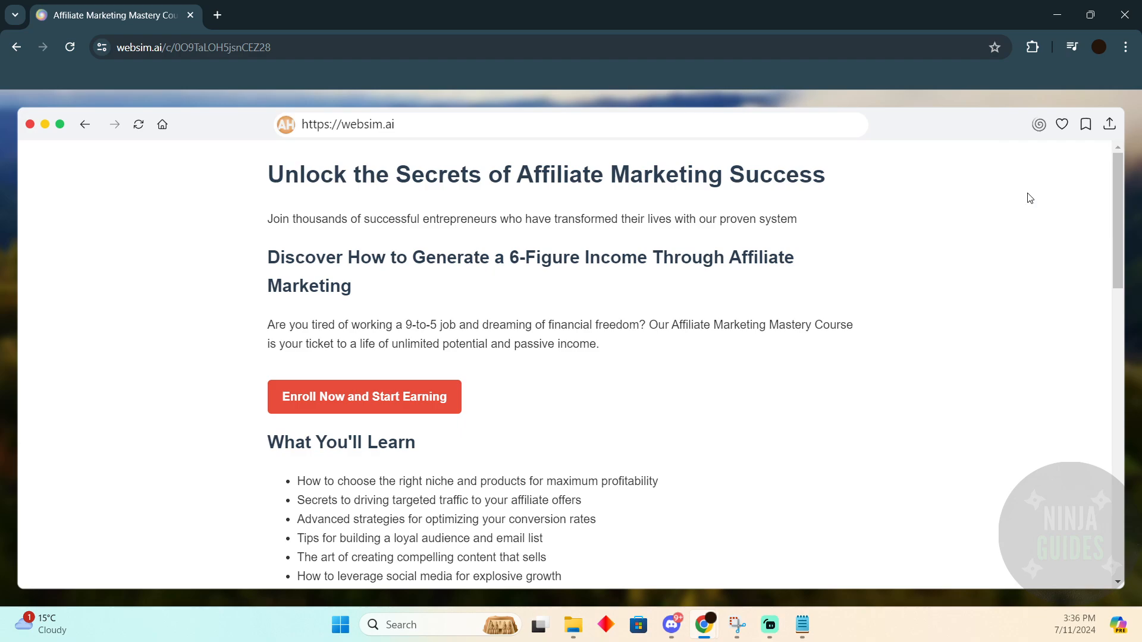
Download the sales page as HTML and open the downloaded file.
left_click(1071, 46)
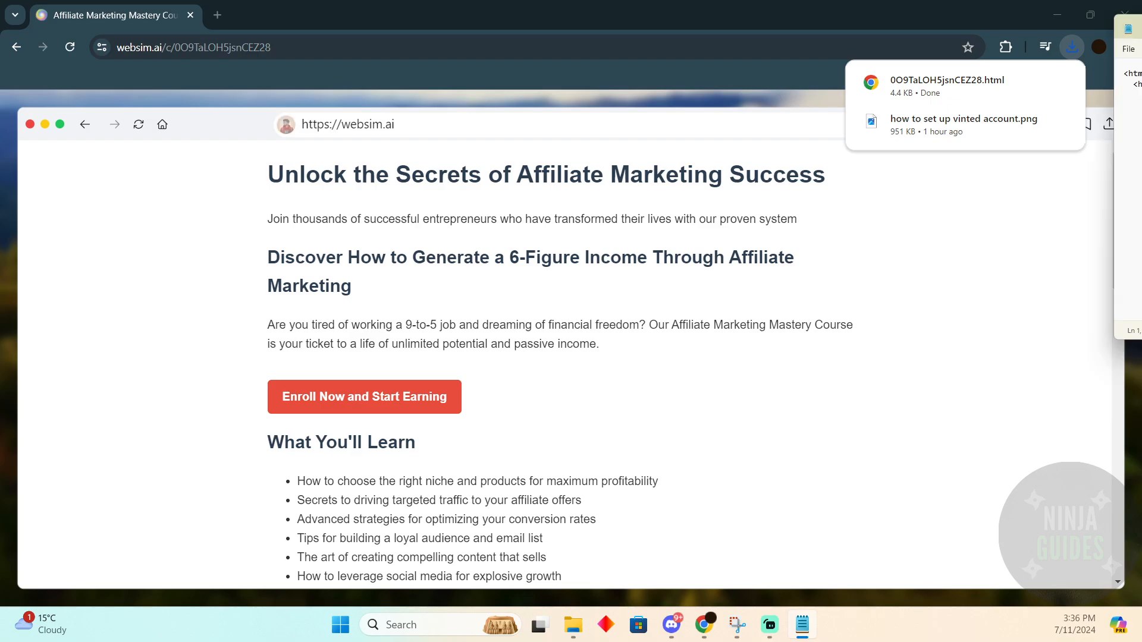
left_click(946, 80)
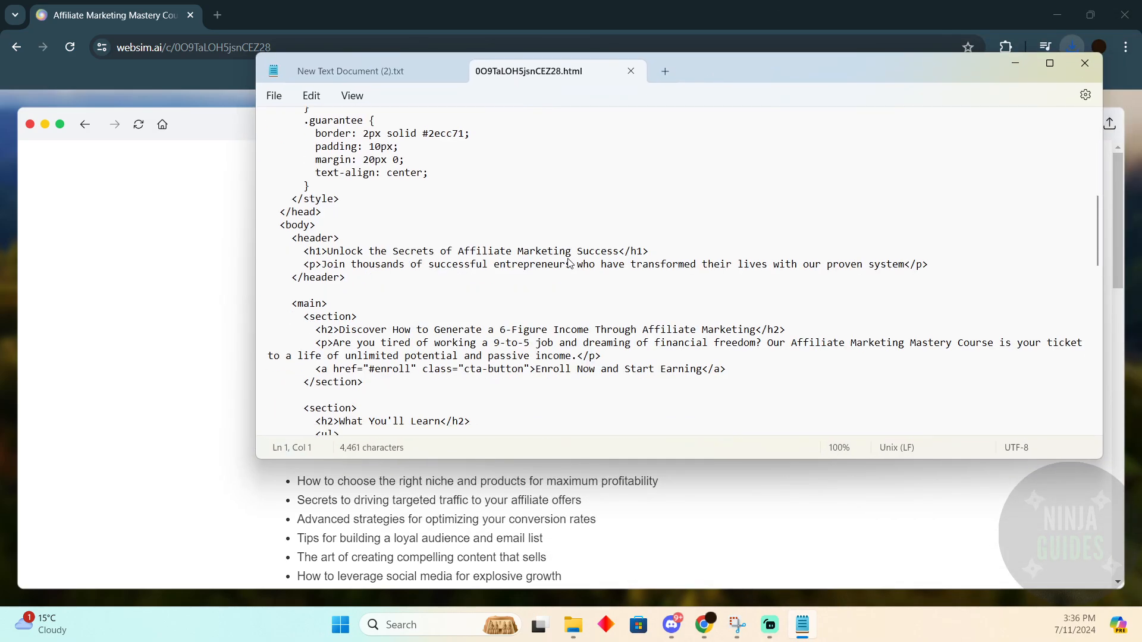
Scroll through the exported page's HTML markup in Notepad.
scroll("down", 3)
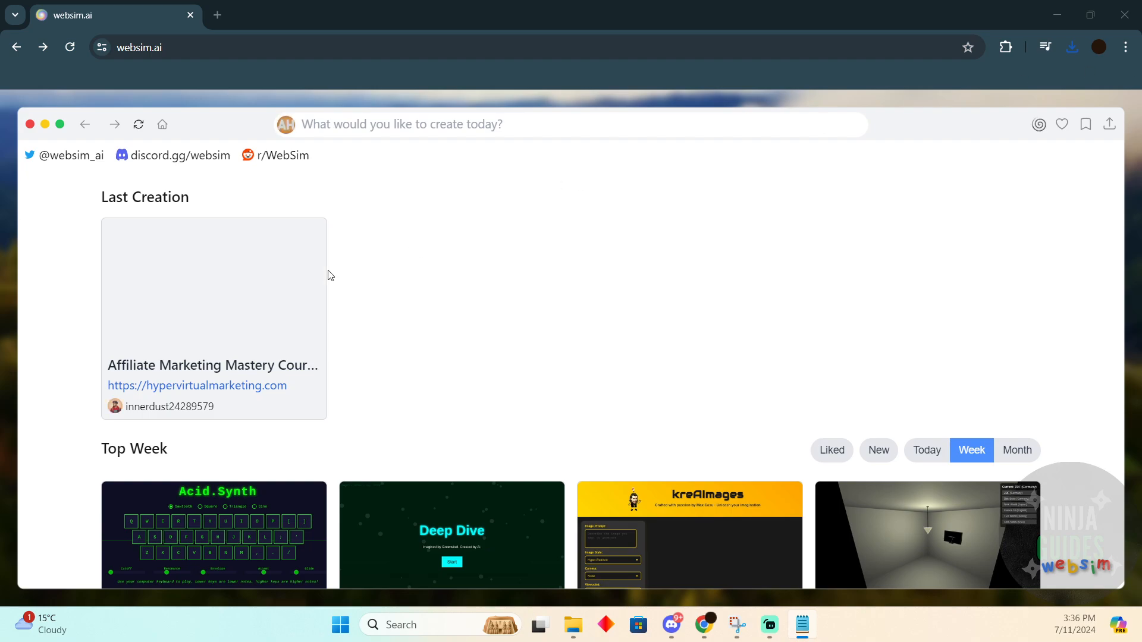
Prompt WebSim with 'create me a page for a video game called Fortnite'.
left_click(427, 124)
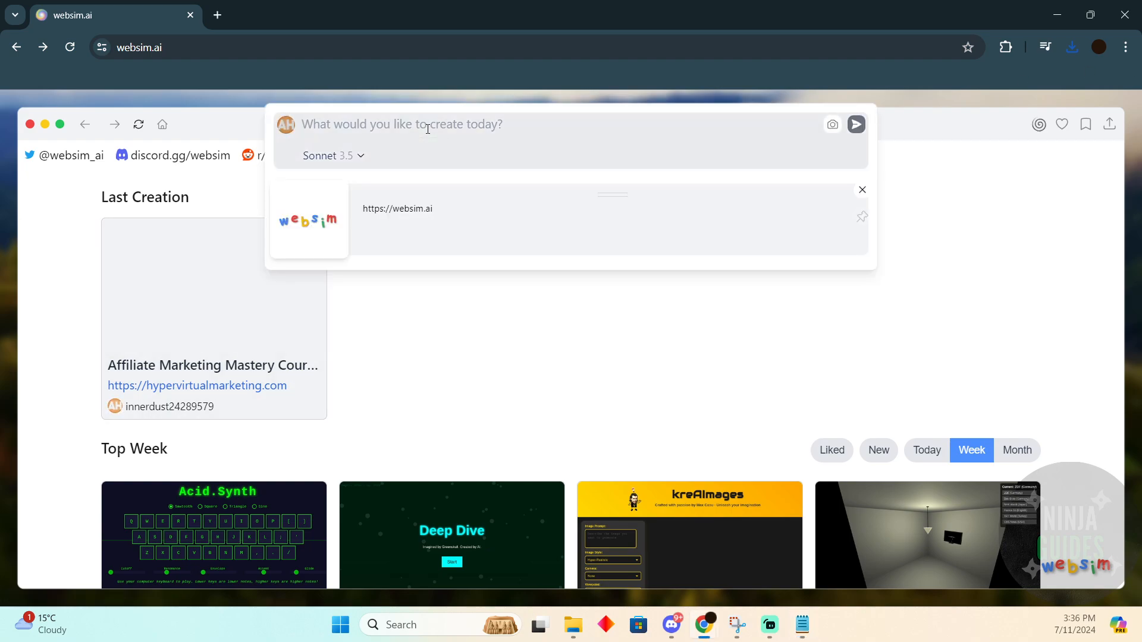
type("create me")
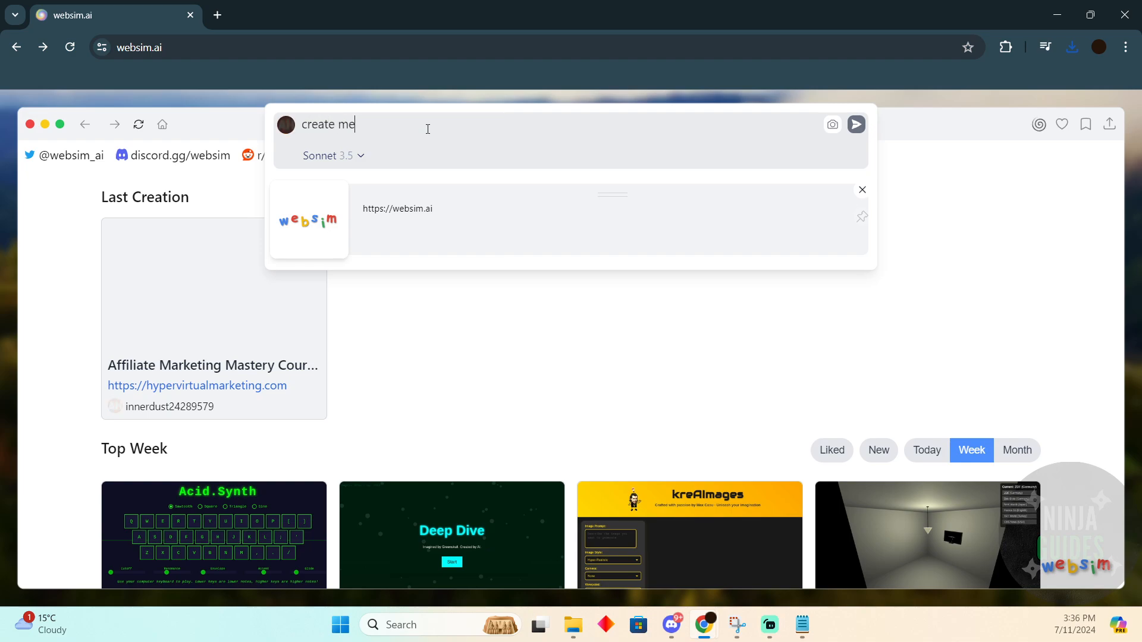
type("a page")
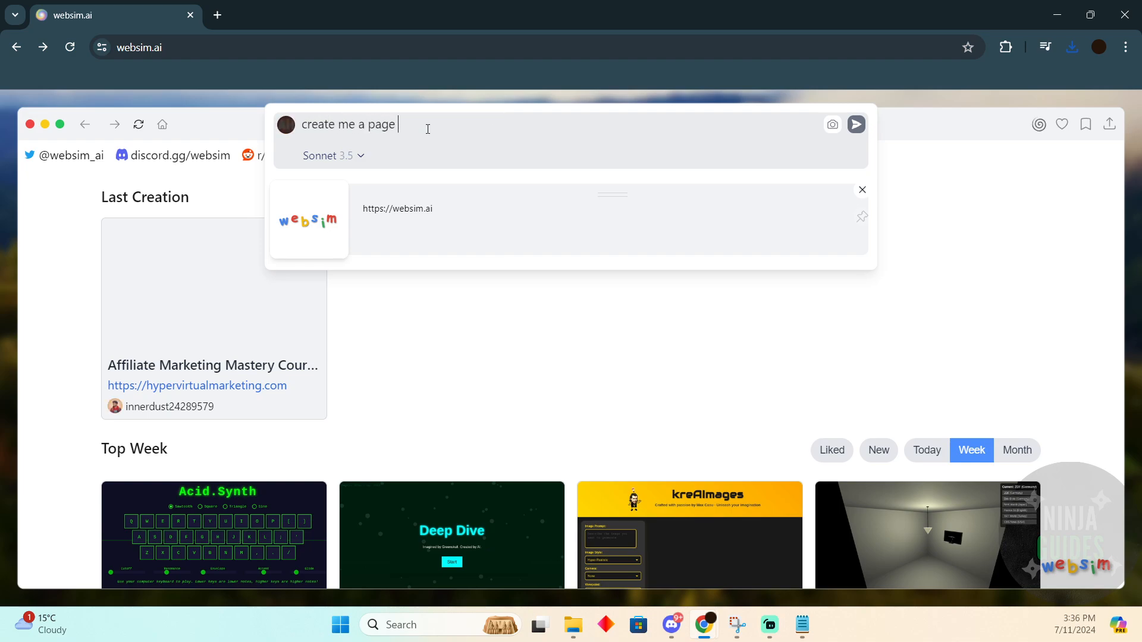
type("for a videoa")
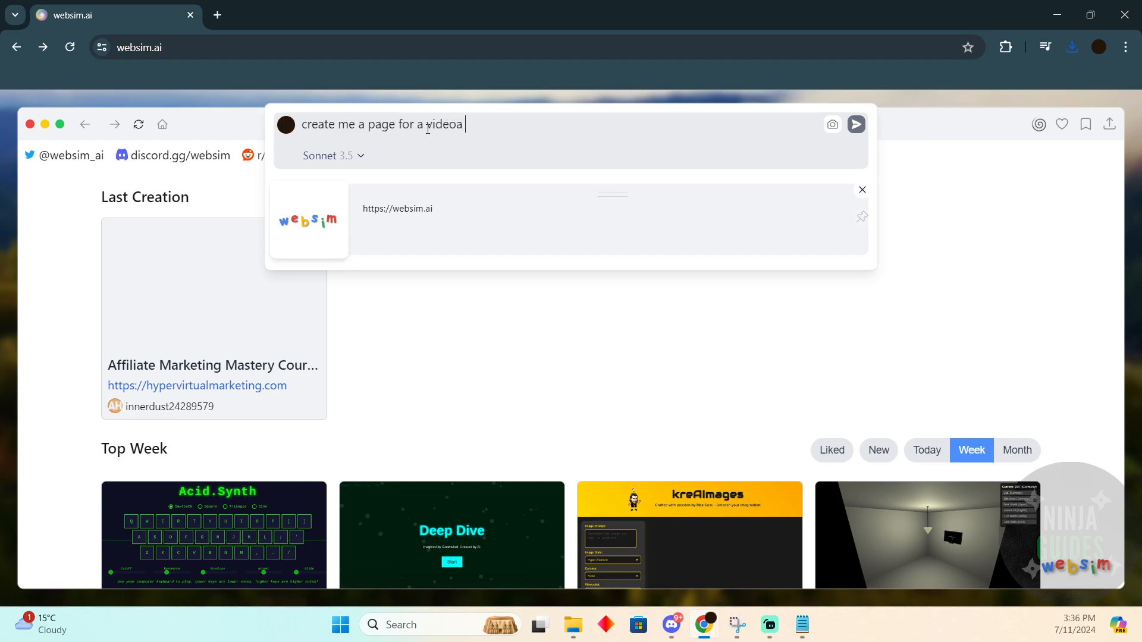
type("game called as")
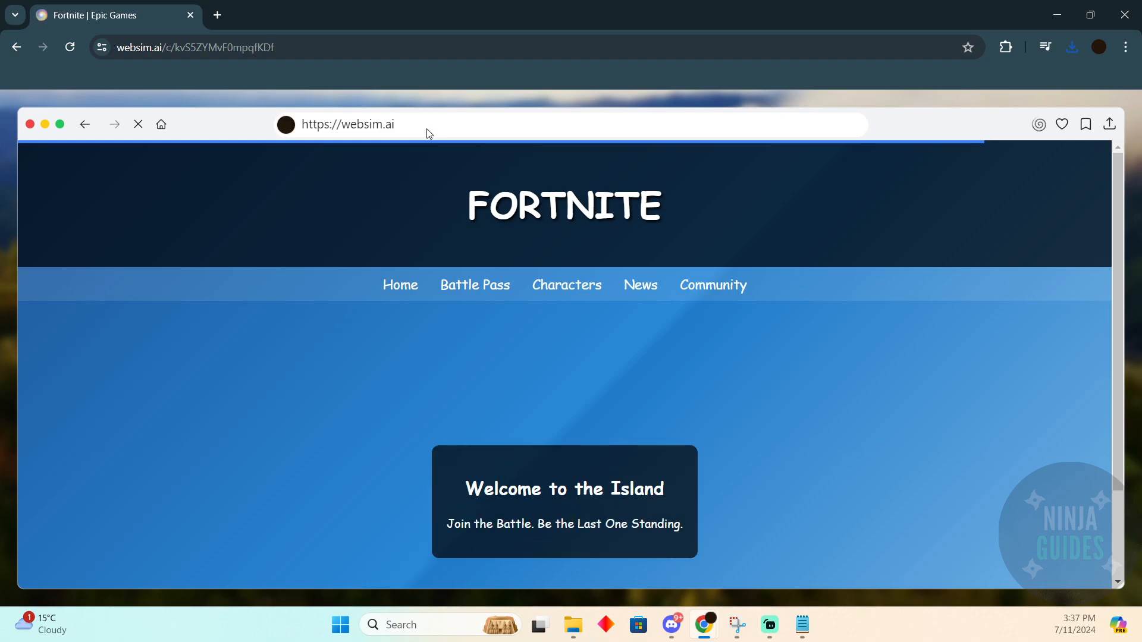
scroll("down", 3)
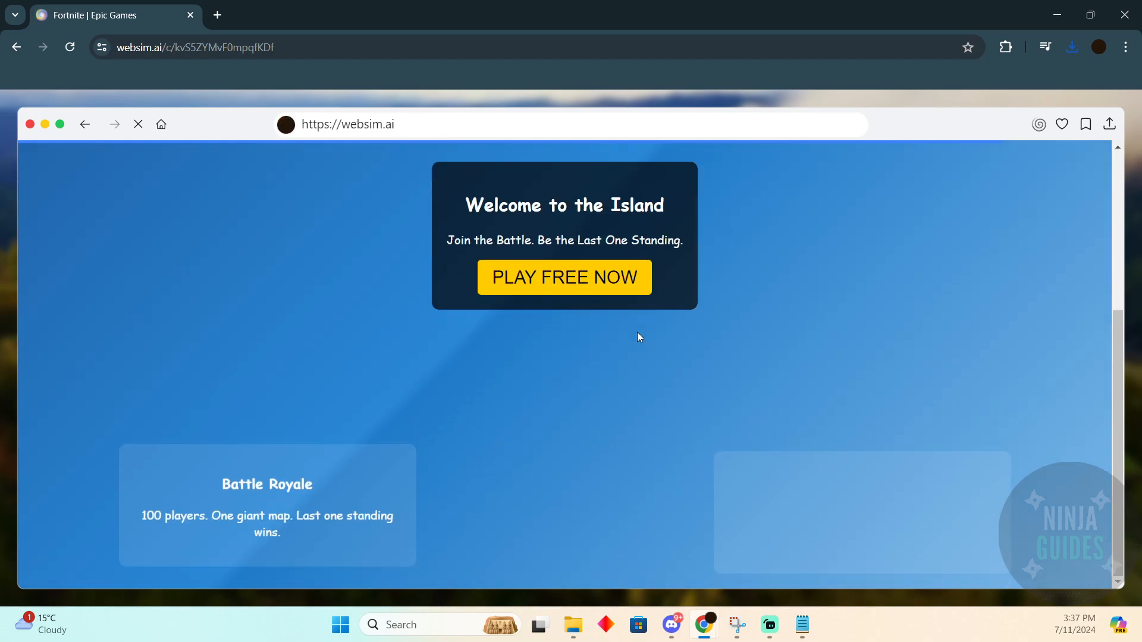
scroll("down", 3)
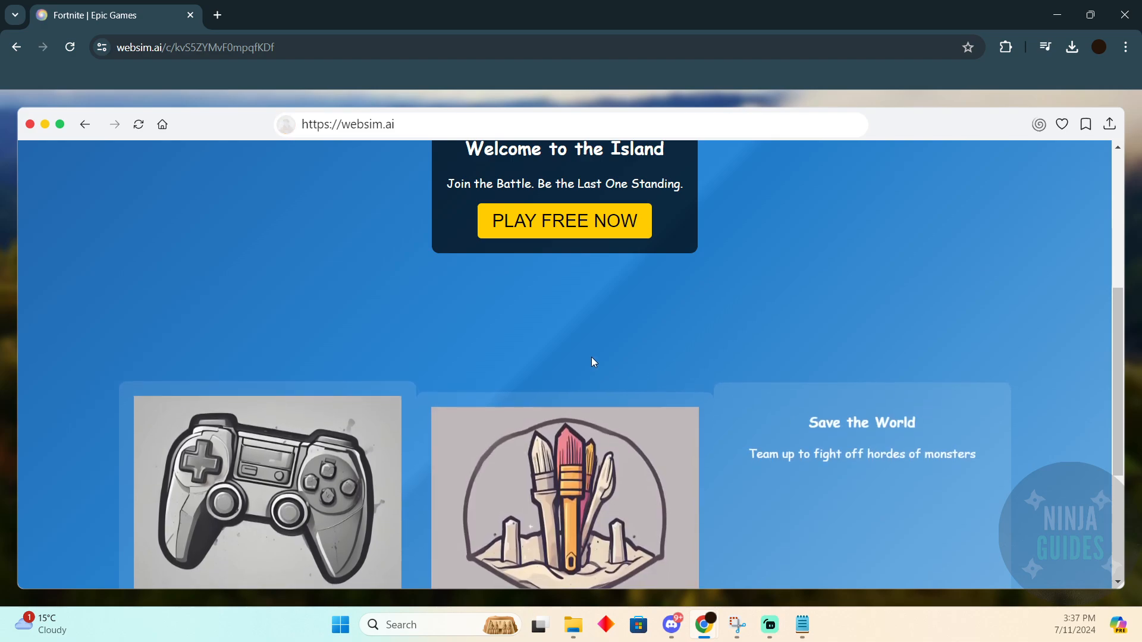
scroll("down", 3)
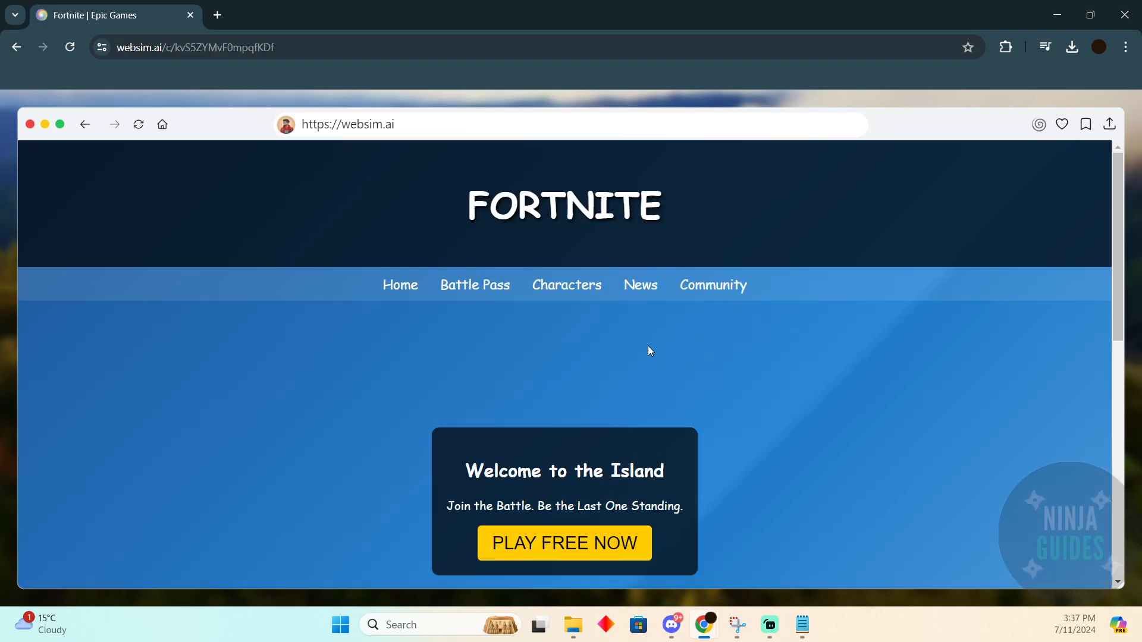
mouse_move(523, 246)
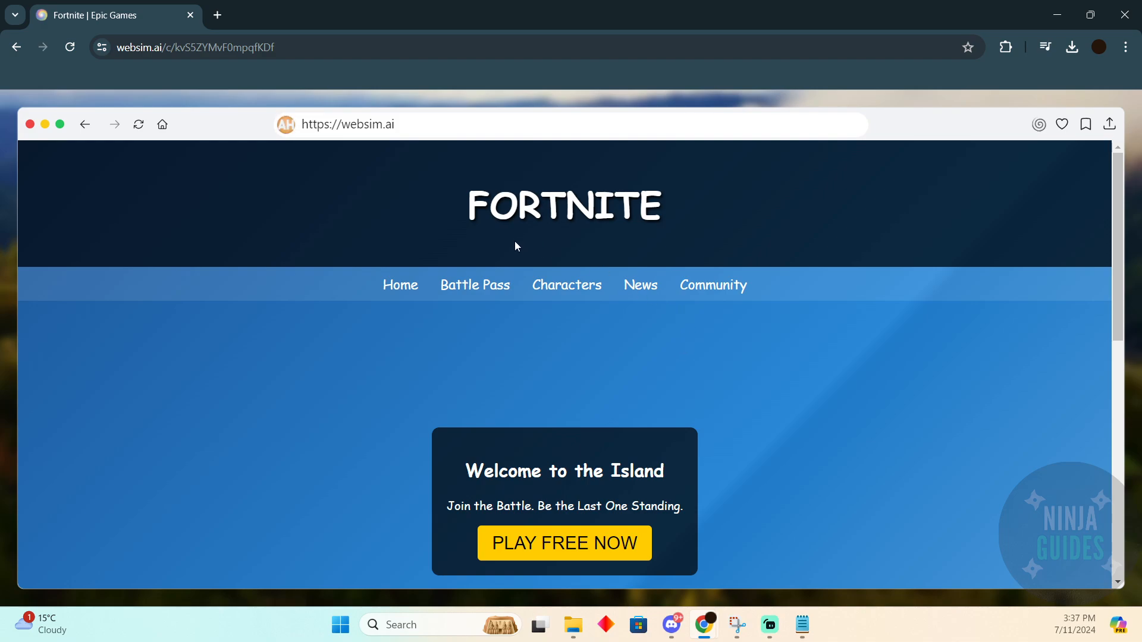
mouse_move(478, 253)
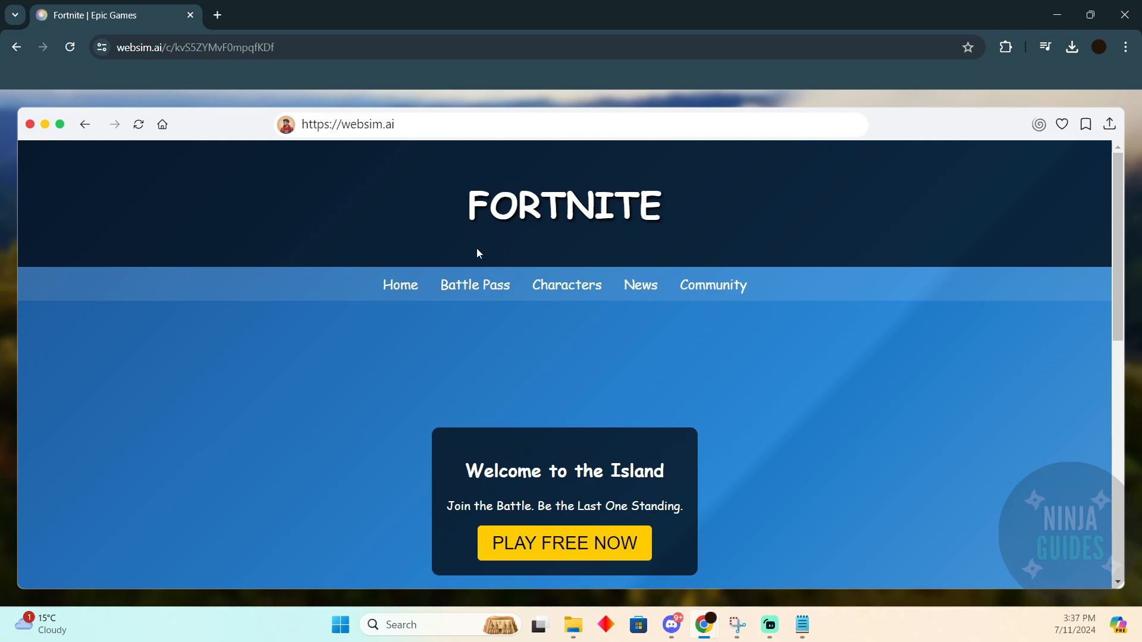